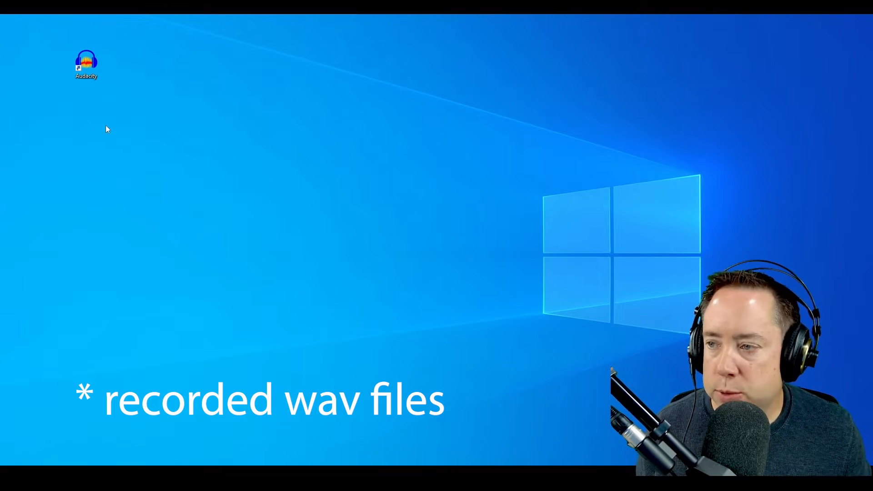
Step: Launch Audacity from its desktop shortcut, opening an empty project
click(86, 60)
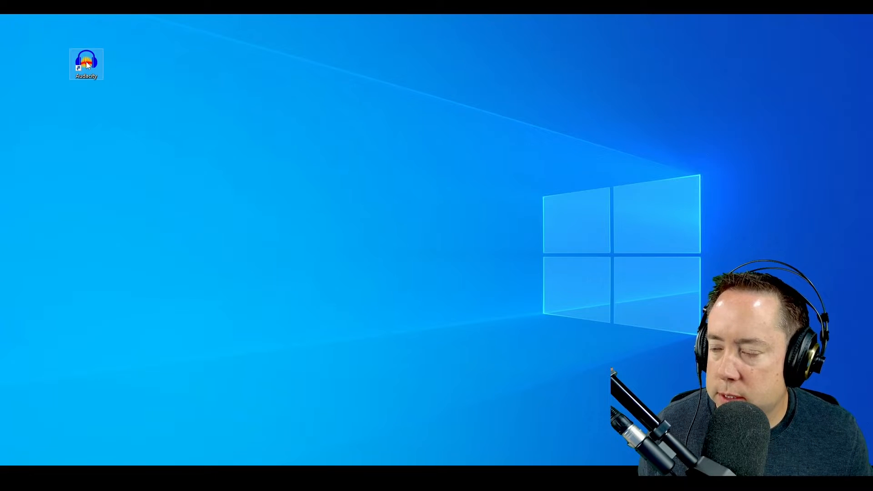
double_click(87, 60)
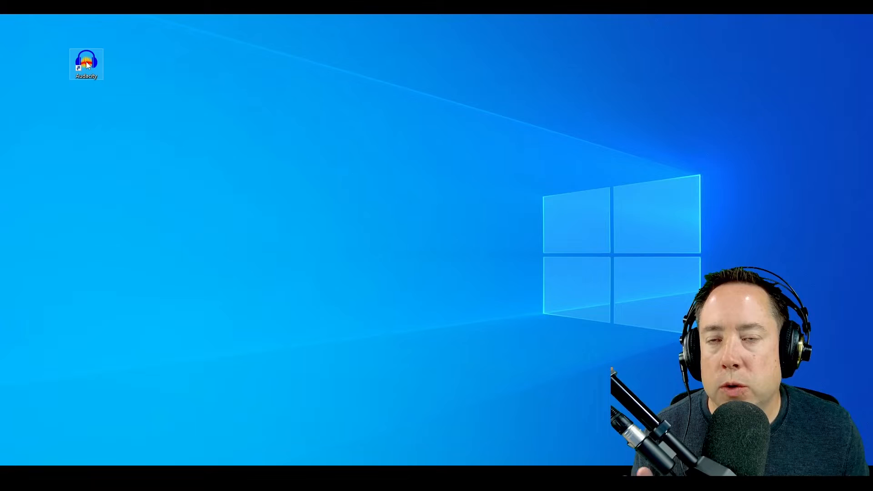
double_click(86, 62)
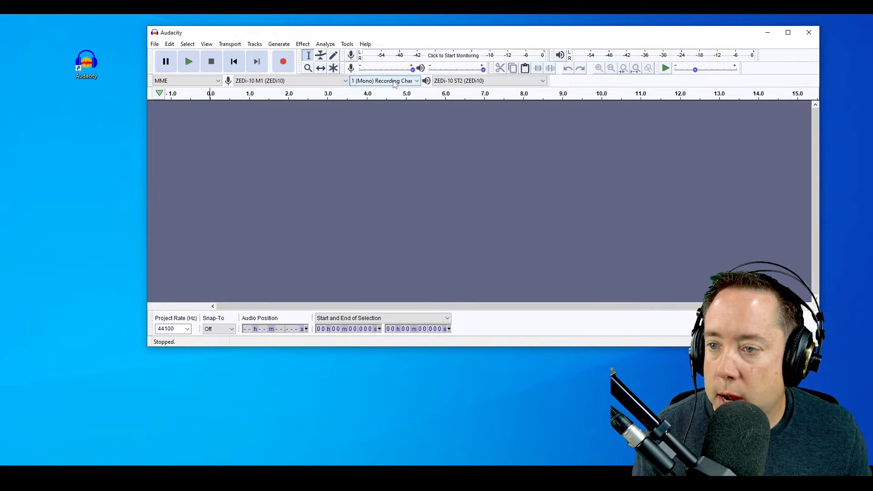
click(384, 81)
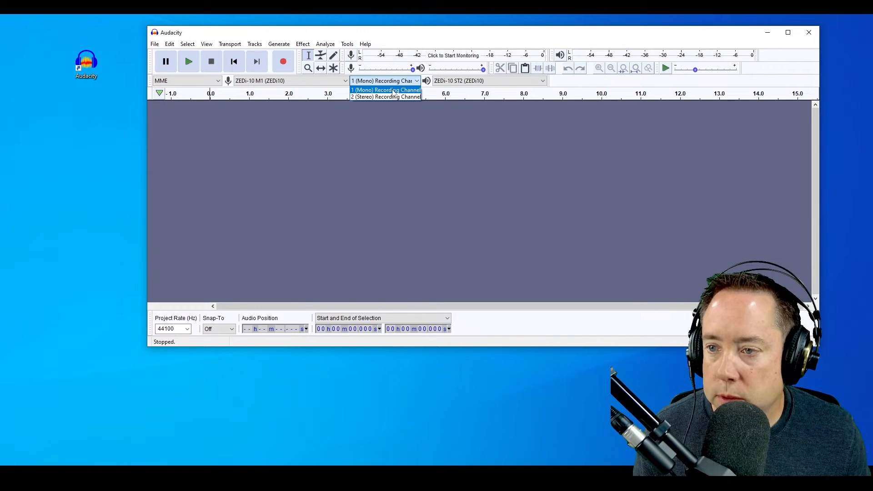
click(385, 90)
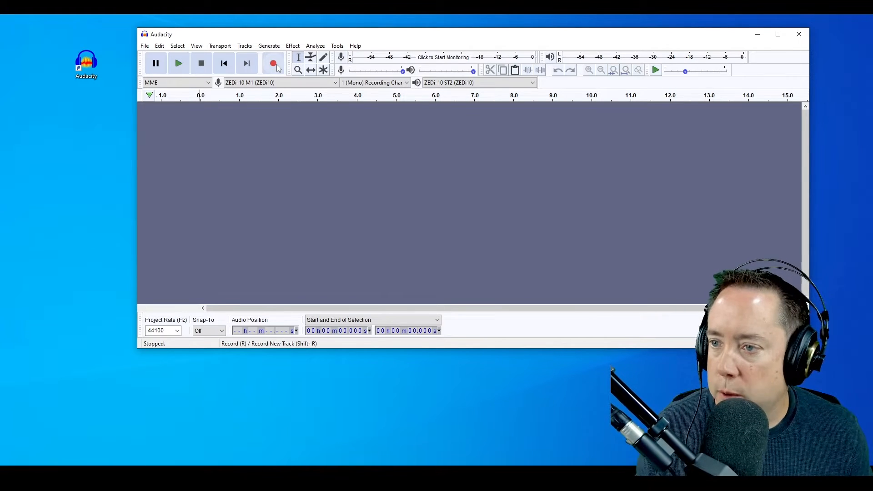
Step: Record the spoken CQ message as a roughly four-second mono take, then stop recording
click(273, 62)
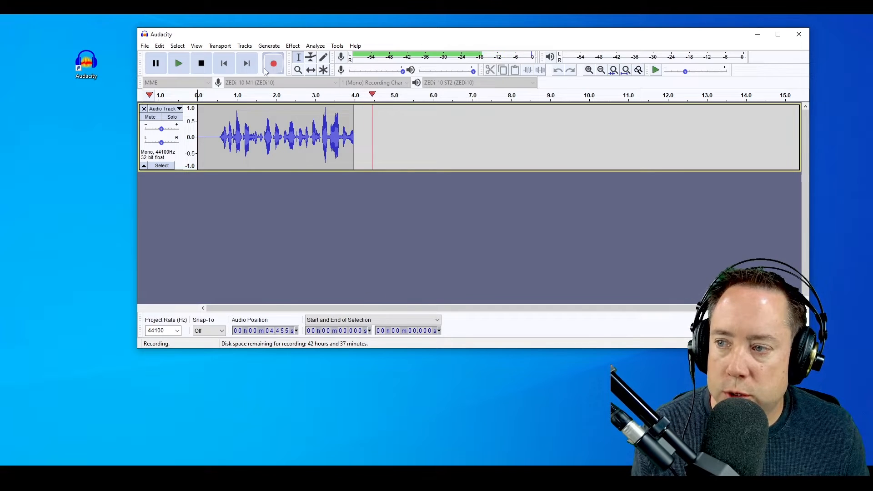
click(201, 62)
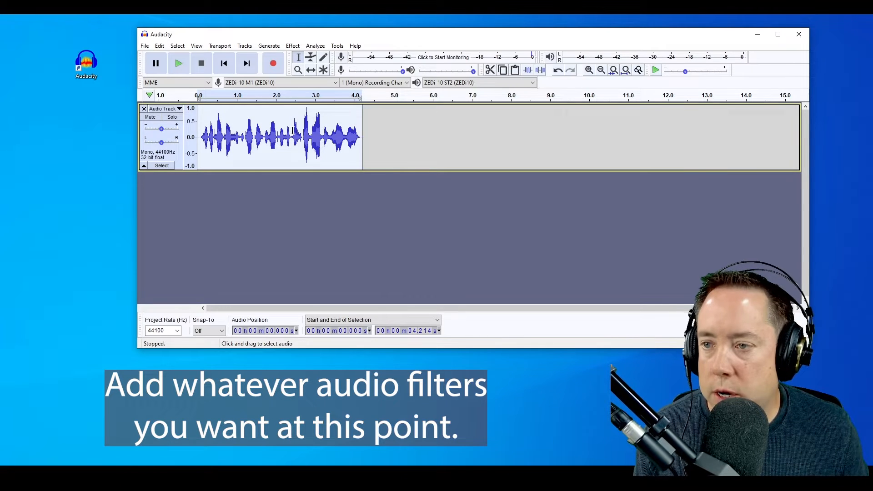
Step: Apply Normalize with DC offset removal and a -1.0 dB peak amplitude
click(292, 45)
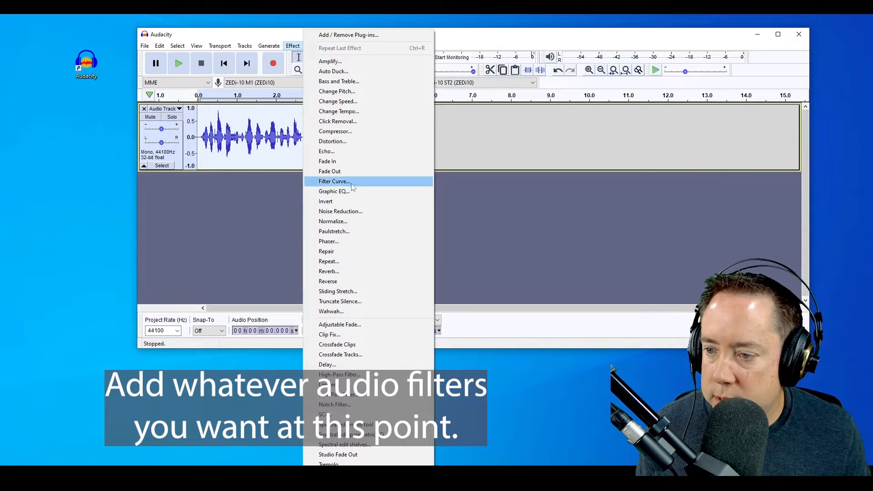
click(333, 221)
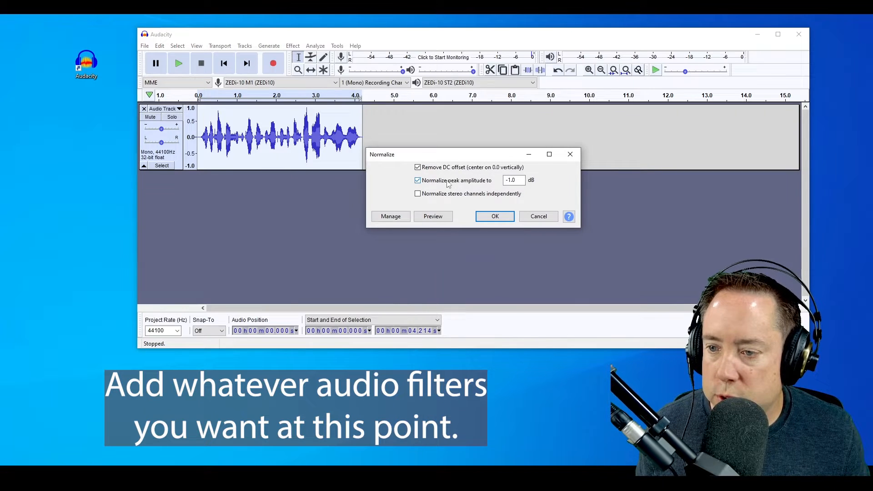
click(511, 180)
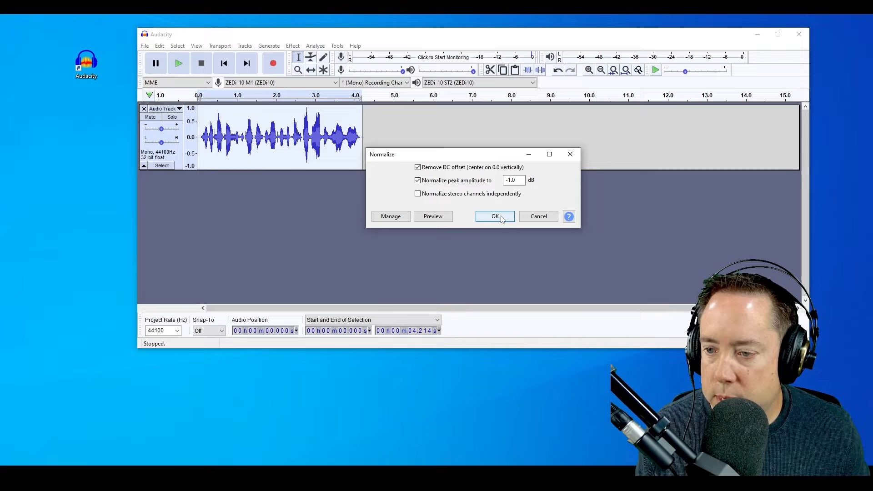
click(494, 216)
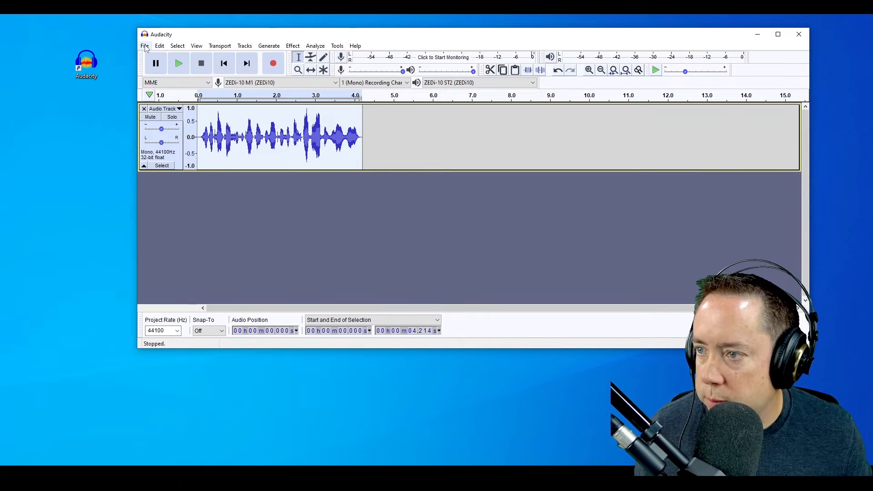
Step: Choose Export as WAV from the File menu's export options
click(144, 45)
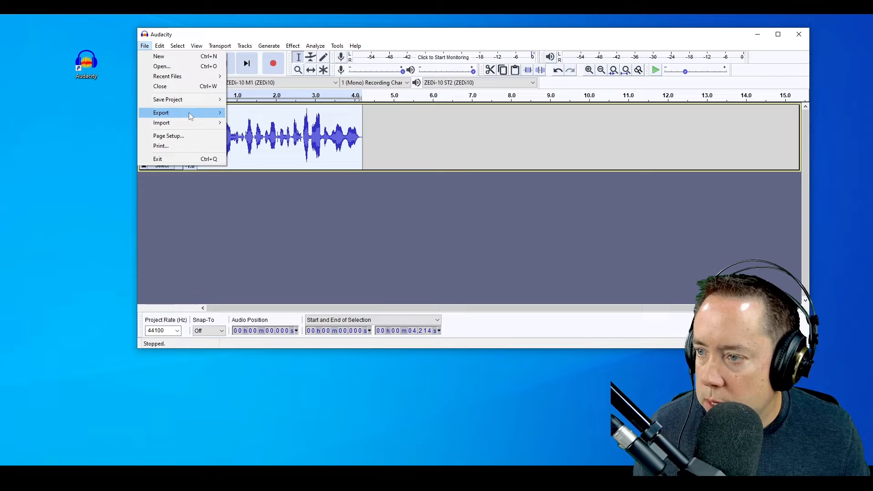
click(161, 112)
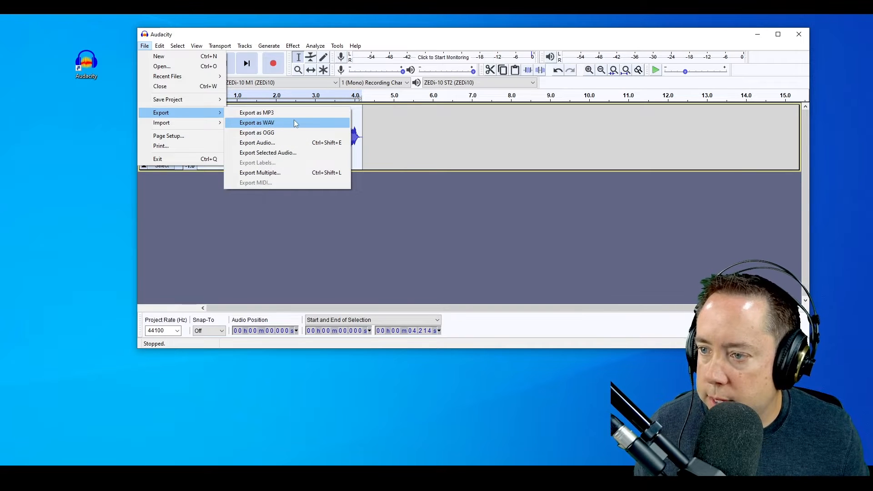
click(256, 122)
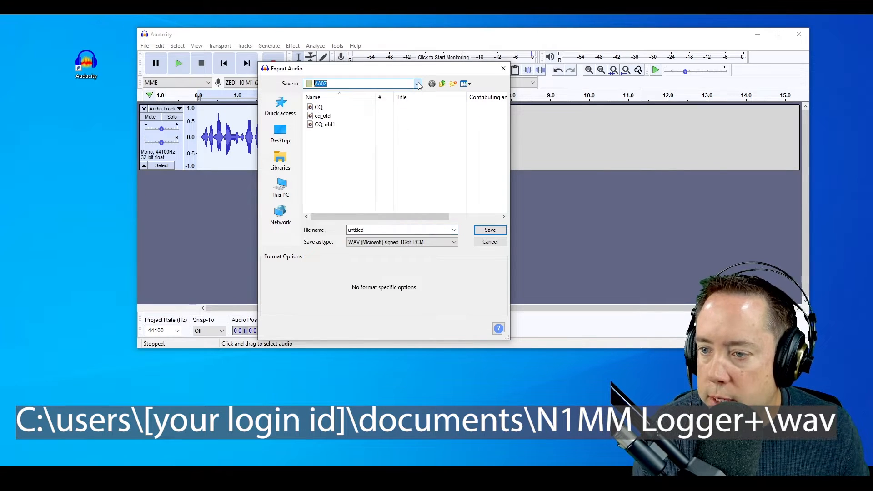
Step: Point the save location at Documents > N1MM Logger+ > Wav
click(416, 84)
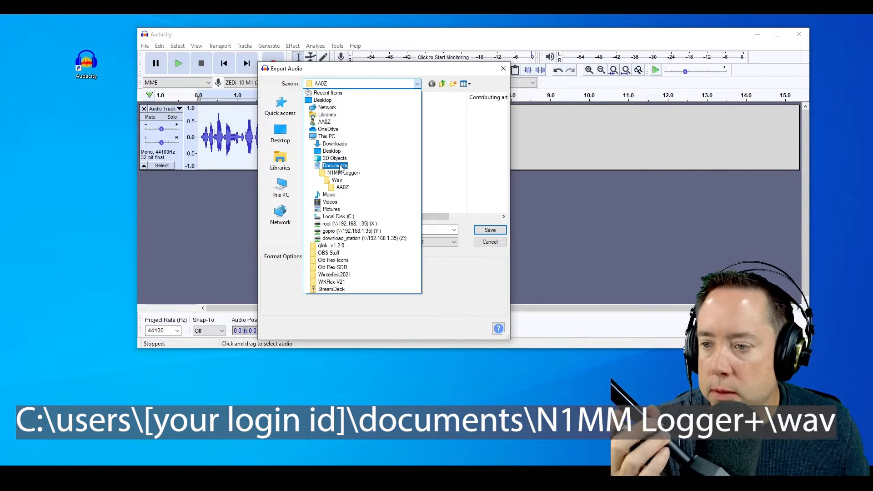
click(342, 172)
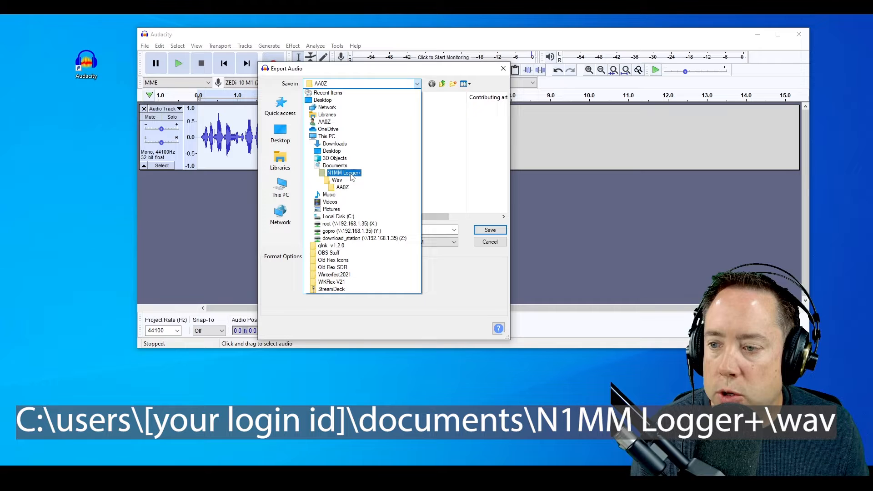
click(337, 180)
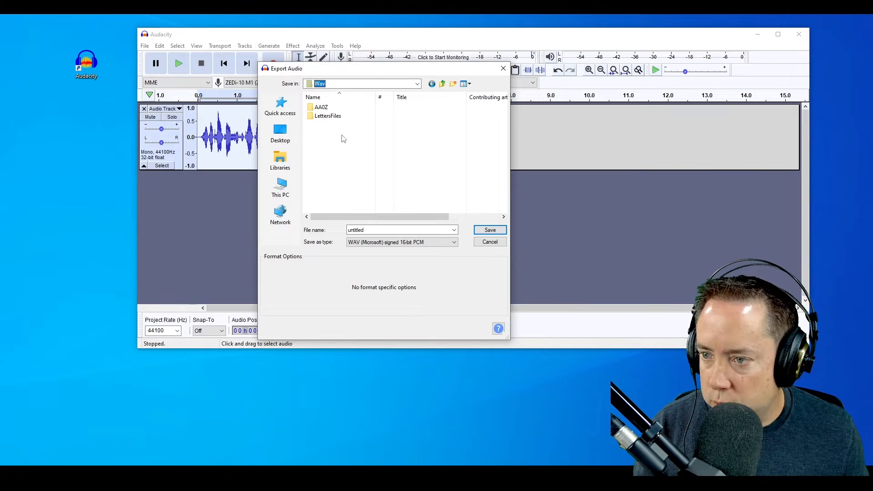
Step: Replace the untitled file name with CQMOQP and save the WAV
click(389, 229)
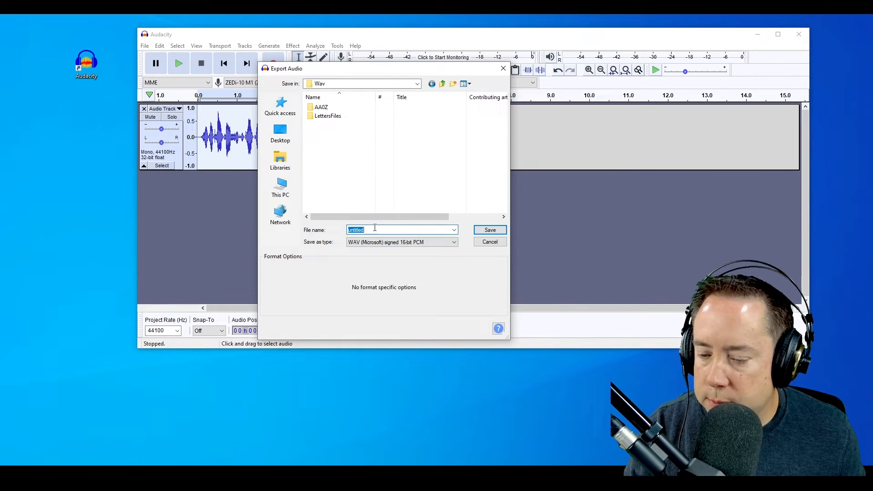
text(CW)
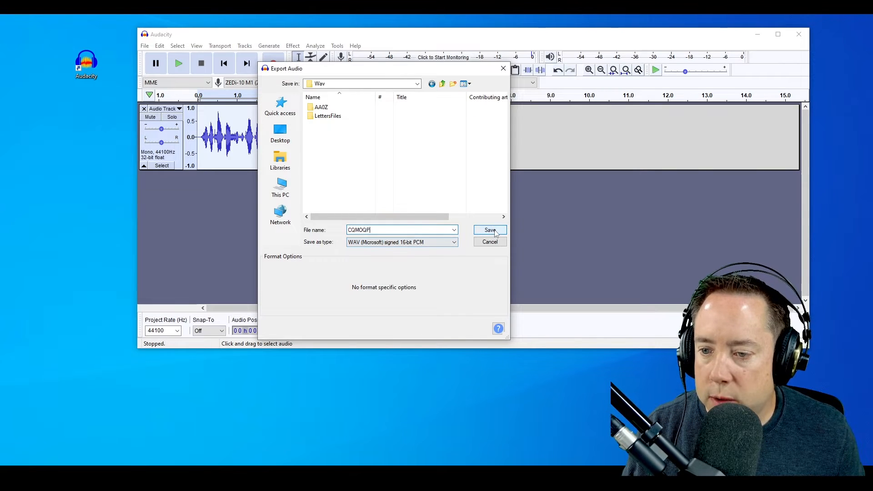
click(490, 230)
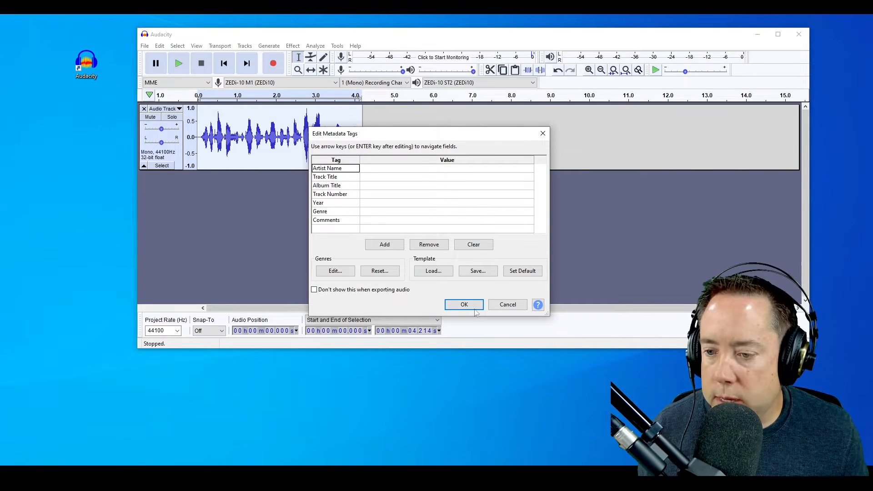
Step: Accept the blank Edit Metadata Tags dialog to finish the export
click(463, 305)
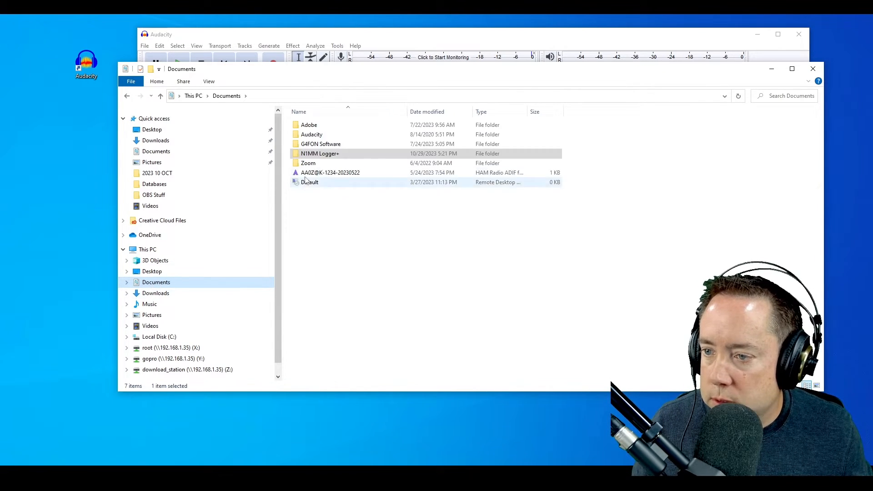
Step: Open the N1MM Logger+ folder to reach the Wav folder holding CQMOQP
double_click(320, 153)
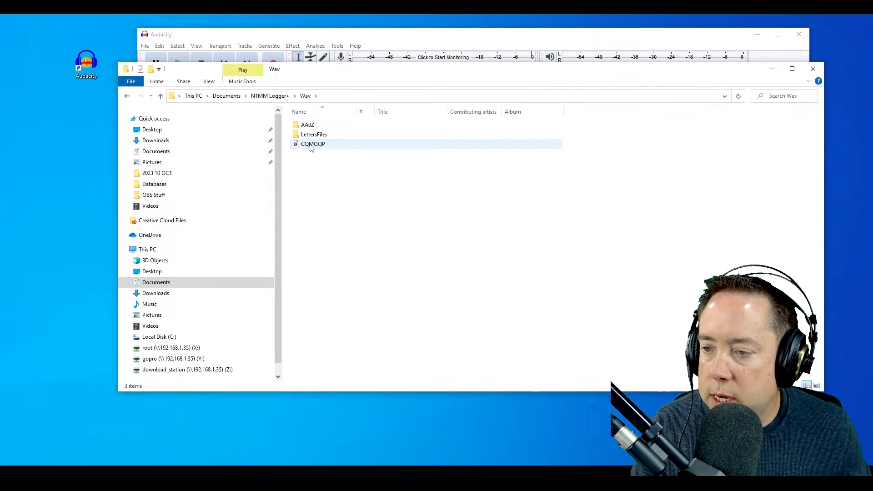
mouse_move(312, 144)
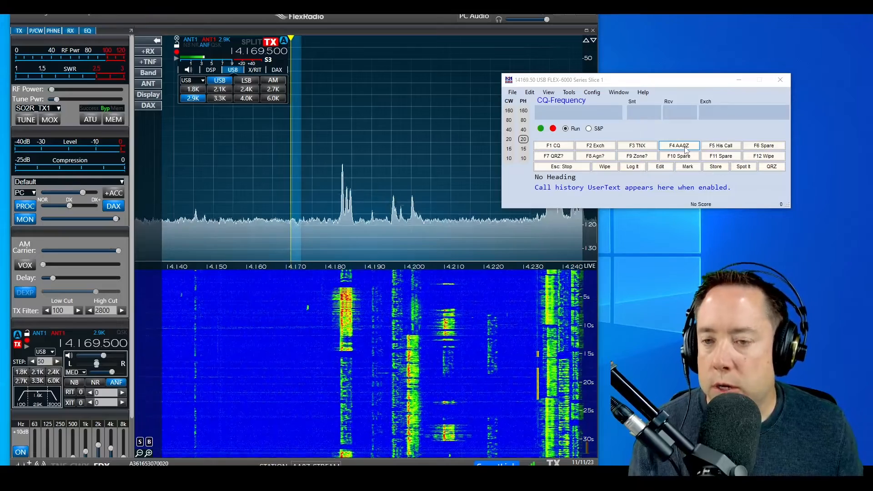
Step: Confirm Run mode, then open the SSB Message Editor from the F2 Exch button
click(587, 128)
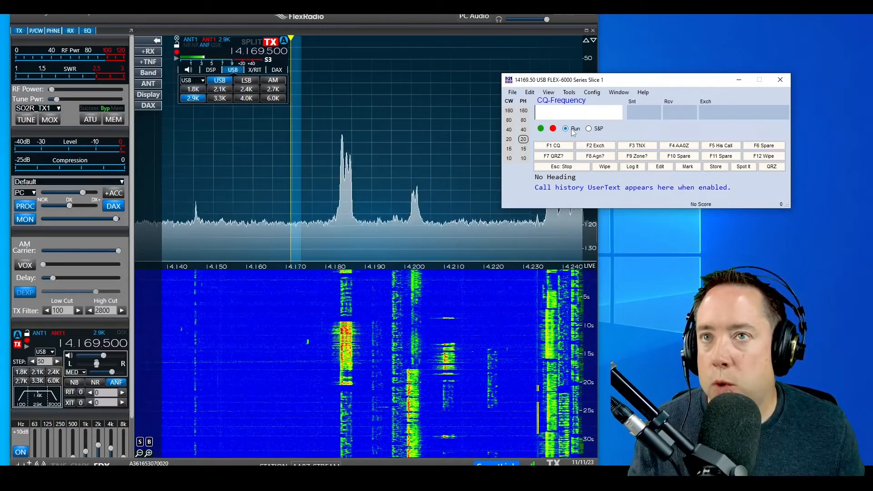
mouse_move(594, 146)
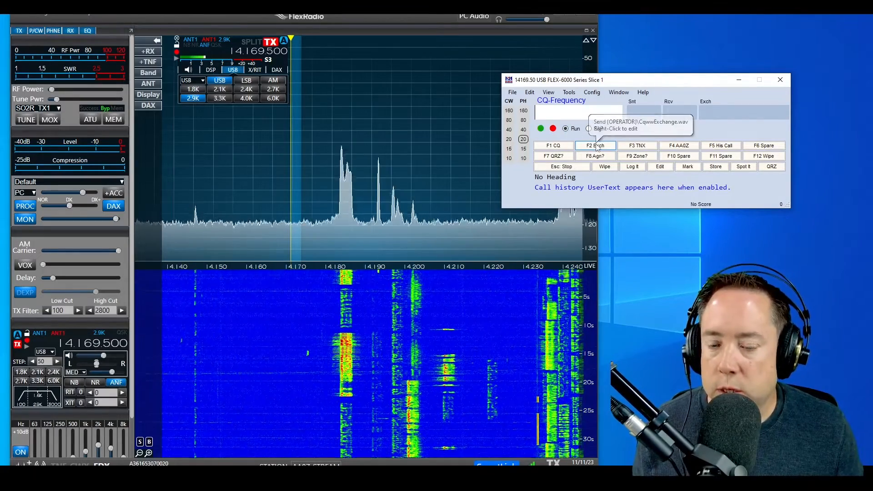
right_click(595, 146)
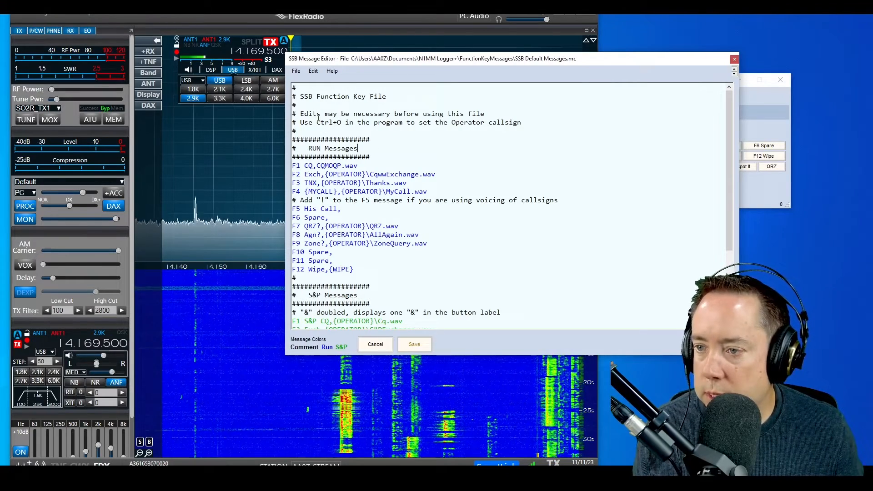
Step: Scroll through the RUN and S&P messages and check the F1 CQ,CQMOQP.wav line
drag(300, 96, 331, 123)
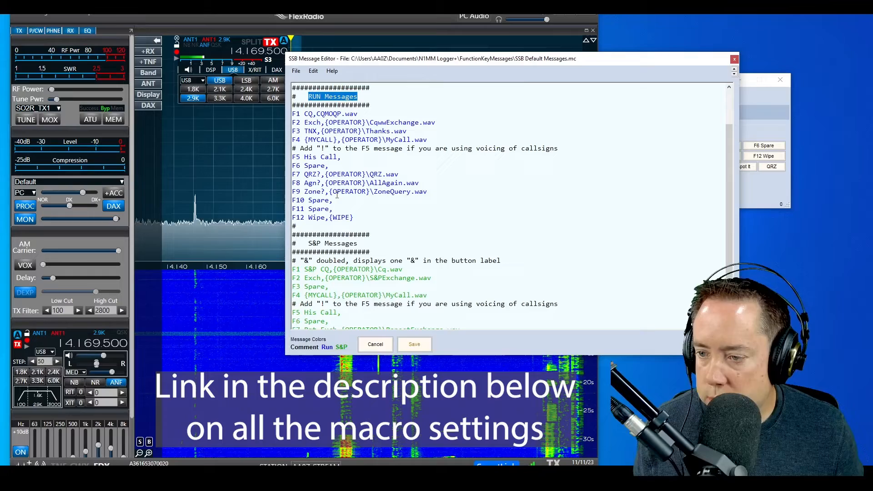
scroll(down, 3)
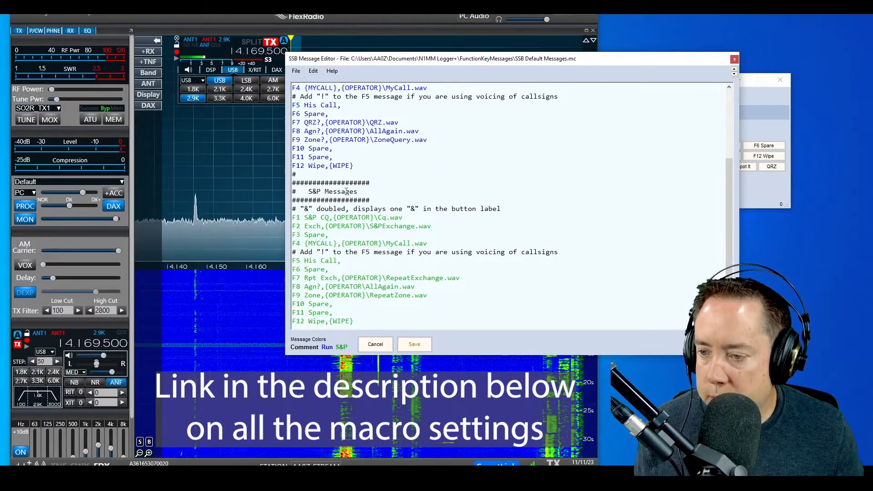
scroll(down, 3)
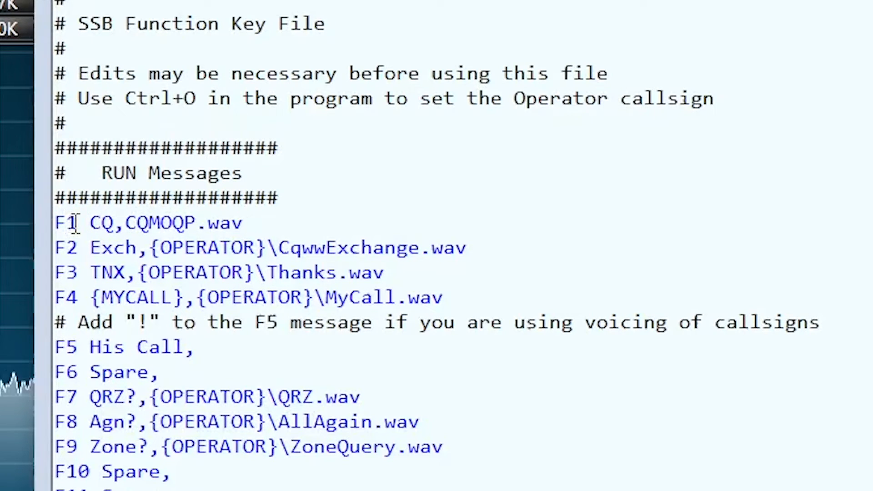
double_click(99, 223)
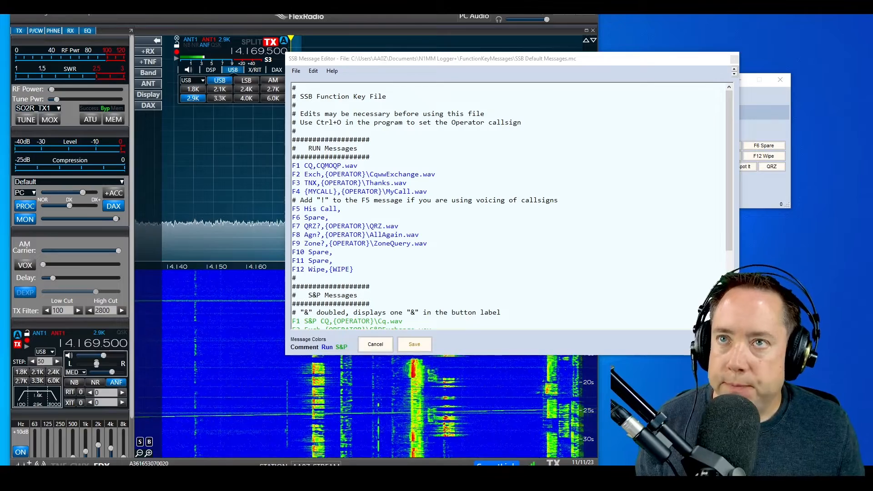
double_click(308, 166)
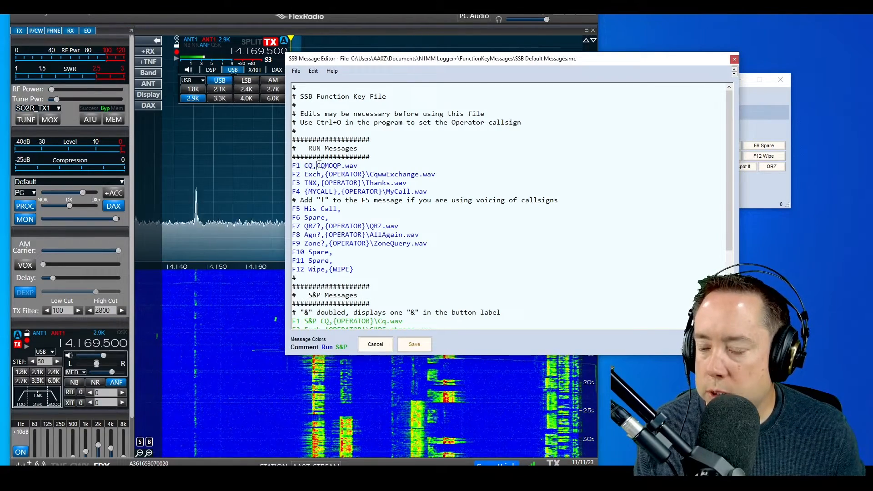
double_click(337, 165)
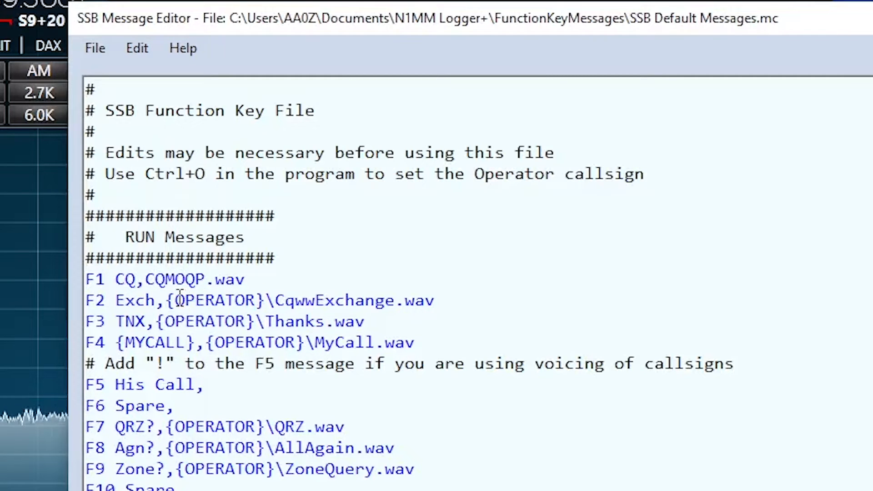
double_click(214, 300)
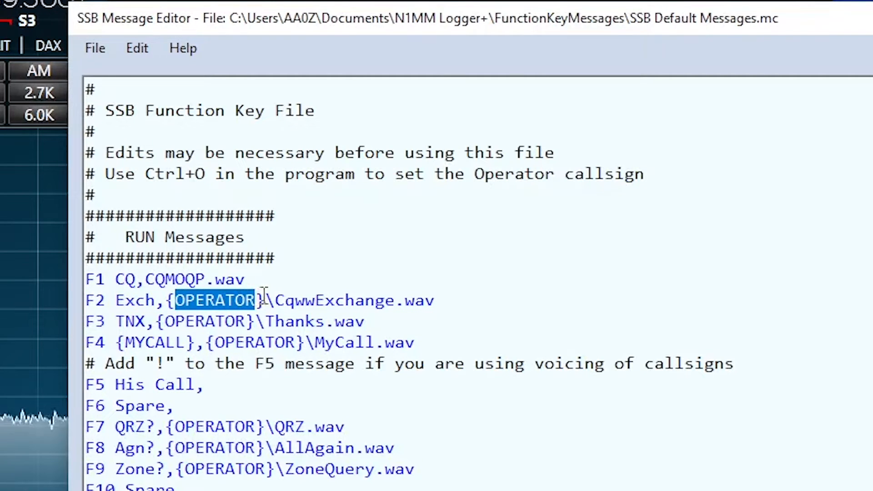
click(273, 300)
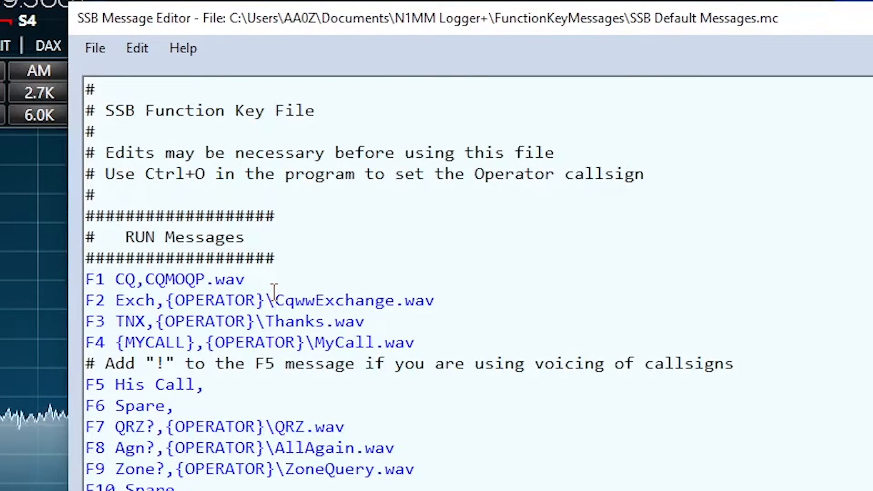
double_click(354, 301)
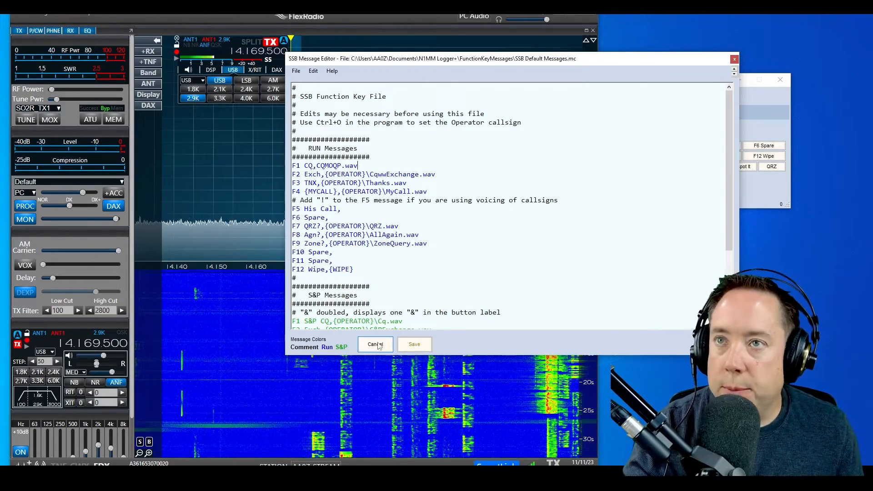
Step: Discard the message editor changes and review Radio 1's Logger+ audio playback and recording settings
click(376, 345)
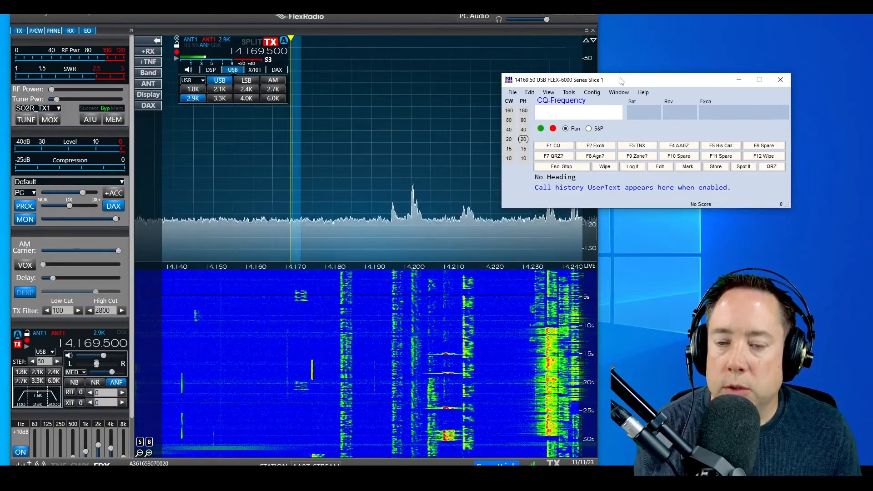
drag(612, 79, 620, 84)
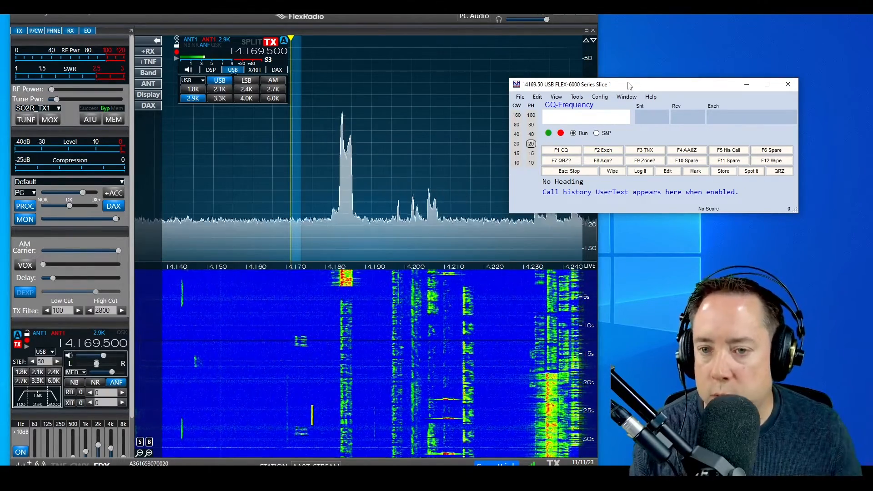
click(600, 96)
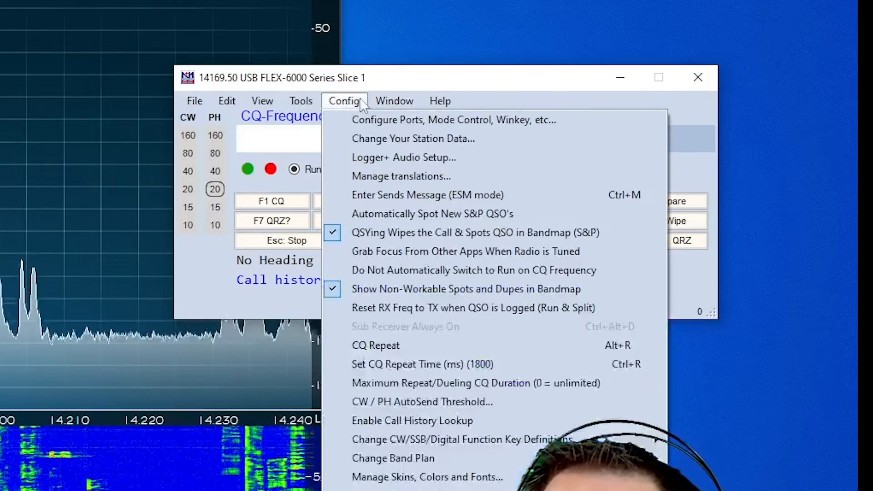
mouse_move(404, 157)
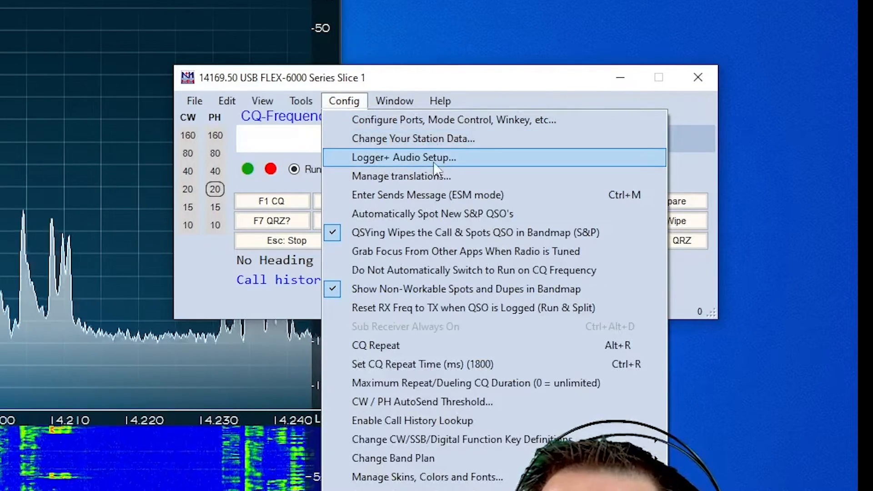
mouse_move(487, 170)
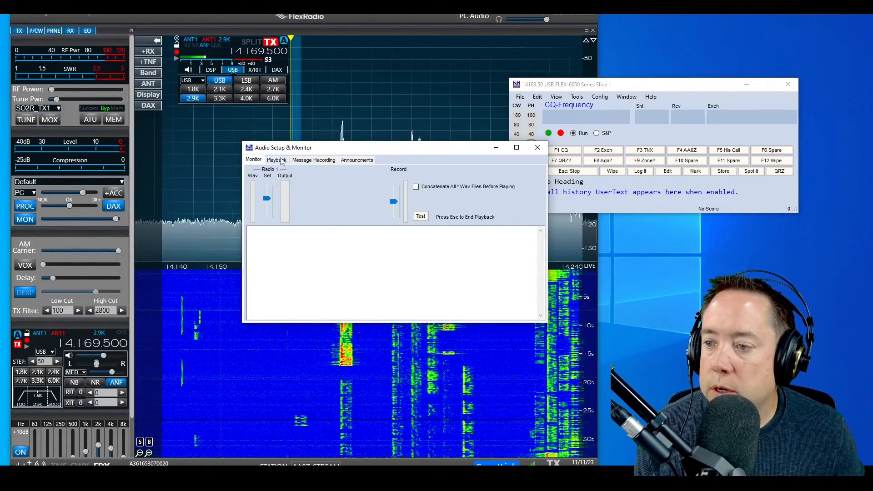
click(277, 160)
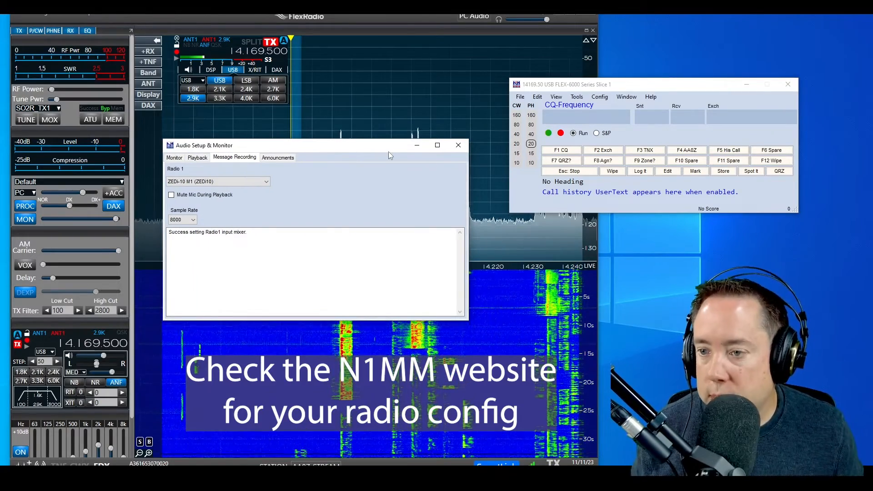
click(458, 144)
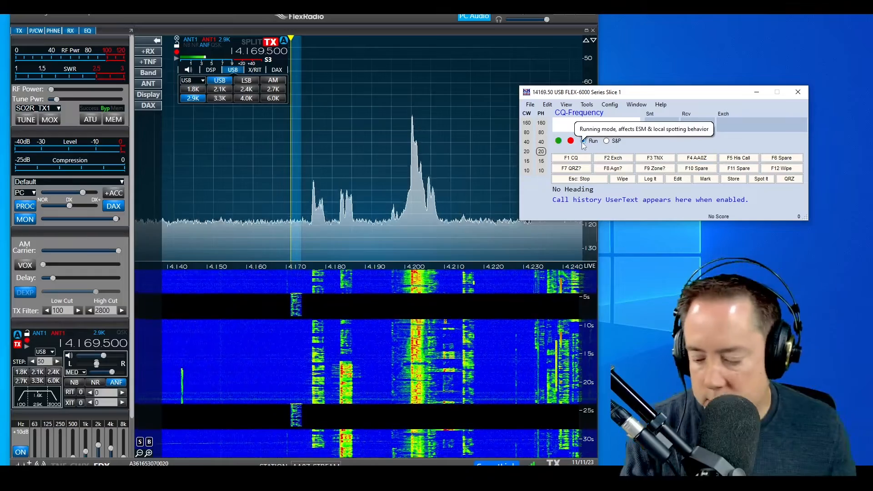
Step: Confirm Run mode so F1 CQ transmits the CQMOQP.wav recording on 14.169.5
click(49, 119)
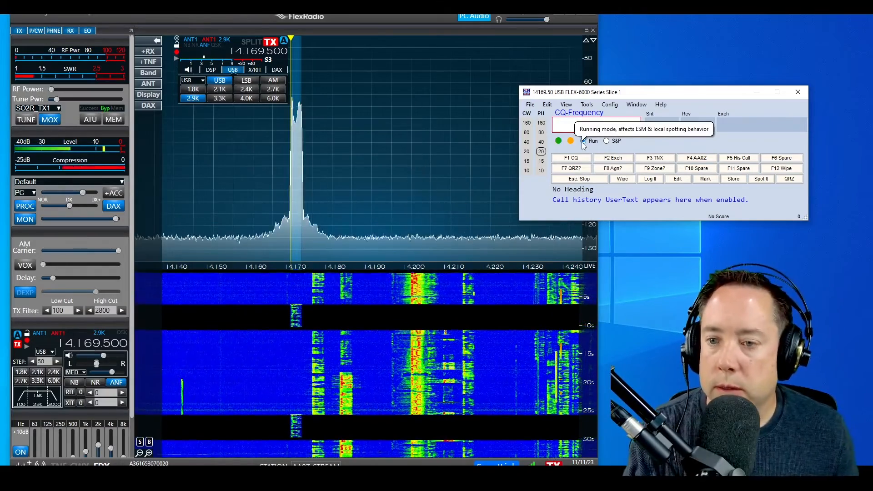